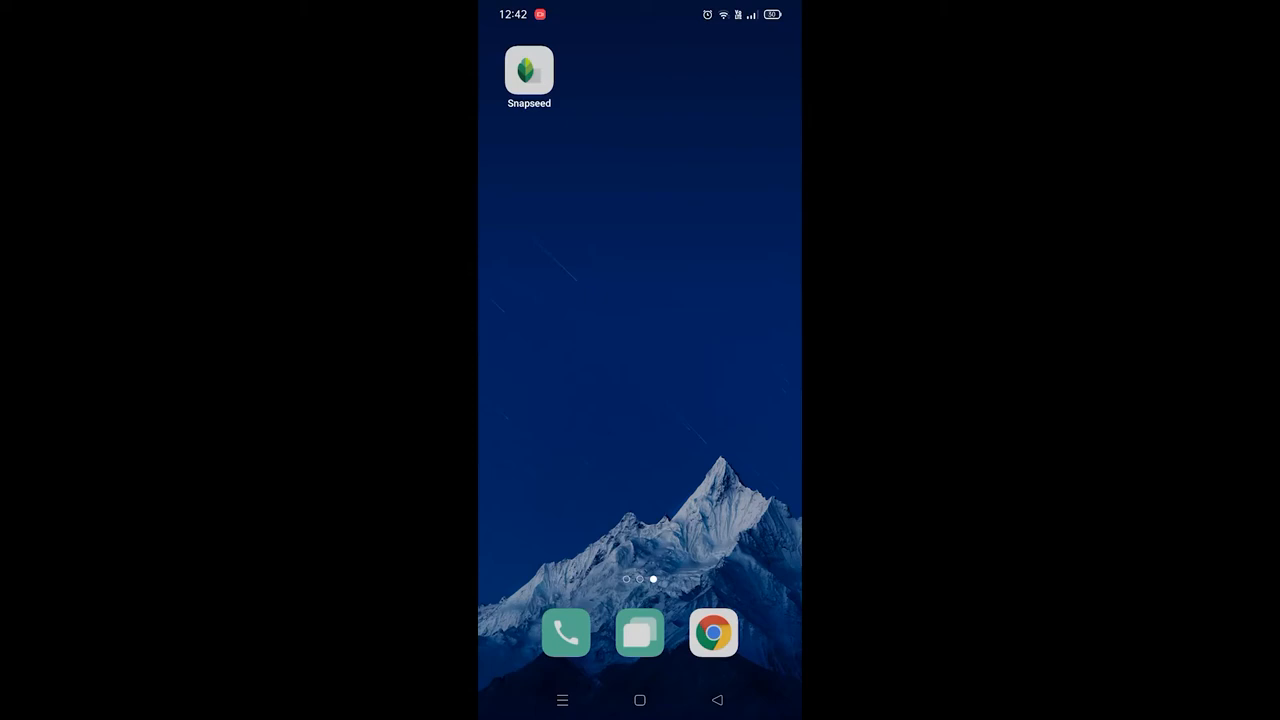
- Tap the Snapseed icon on the Android home screen
left_click(529, 71)
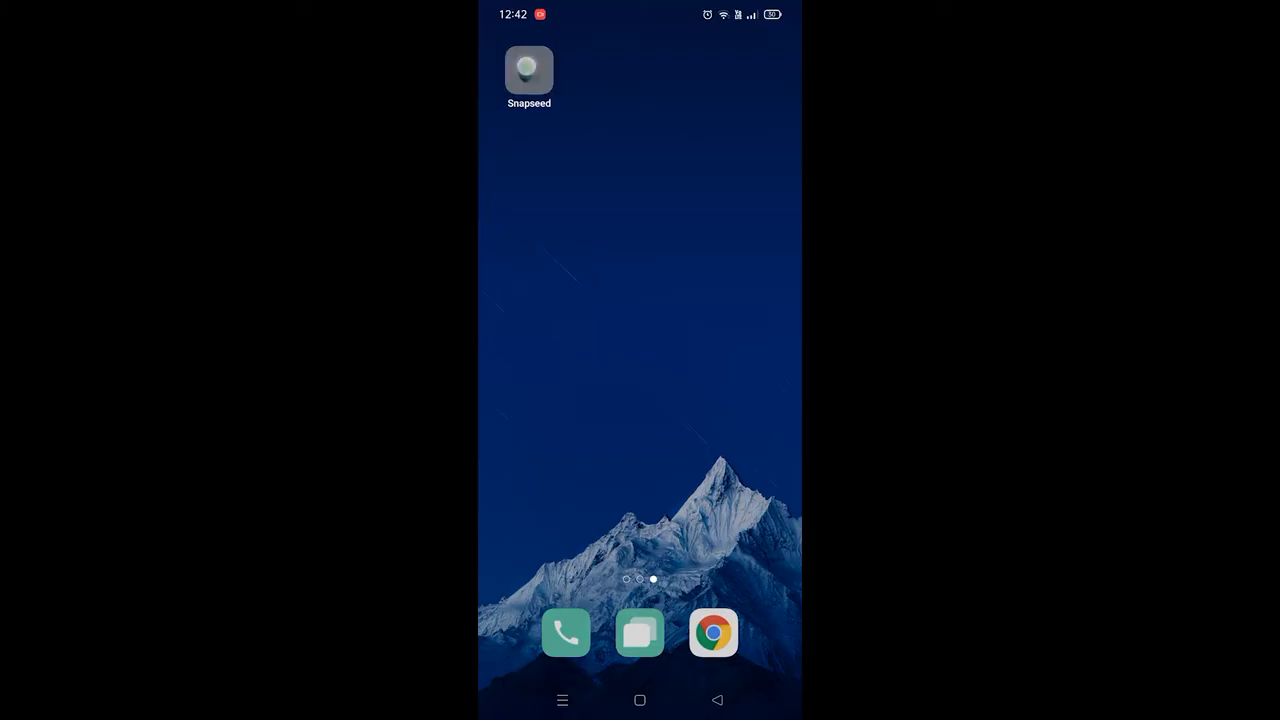
- Open the smiling man's portrait from Recent images in Snapseed
left_click(528, 70)
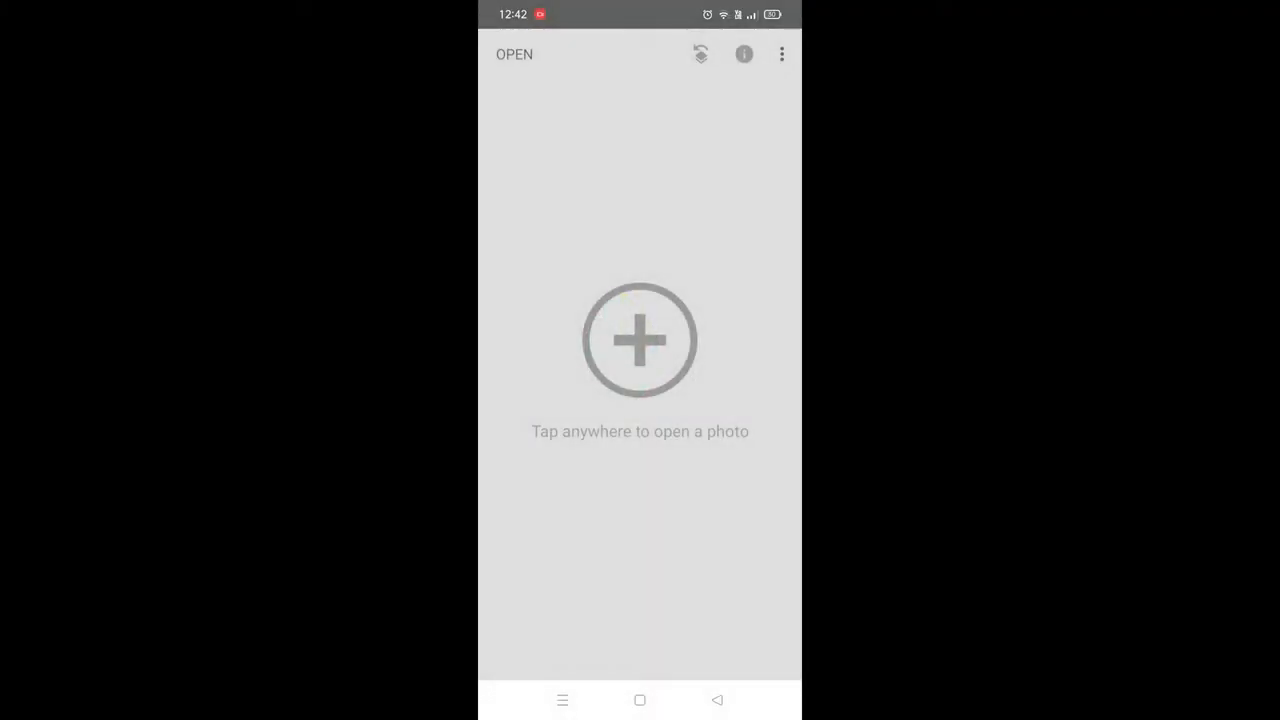
left_click(640, 340)
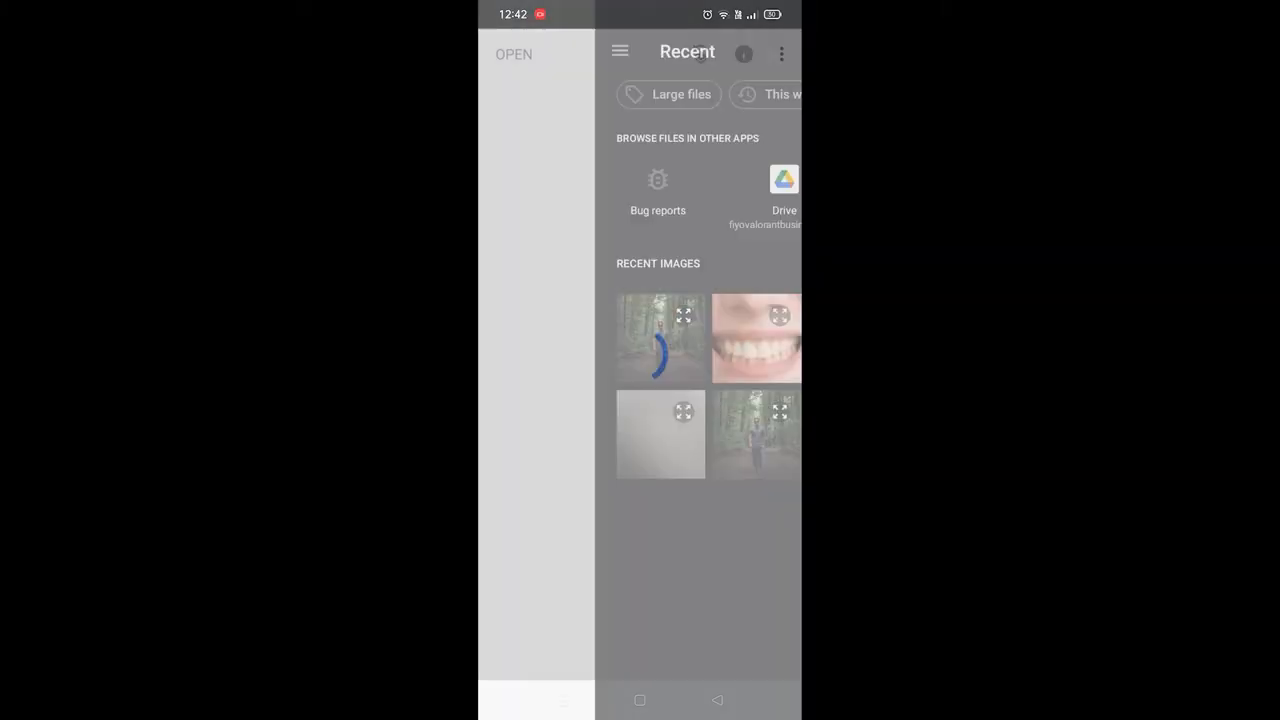
left_click(756, 338)
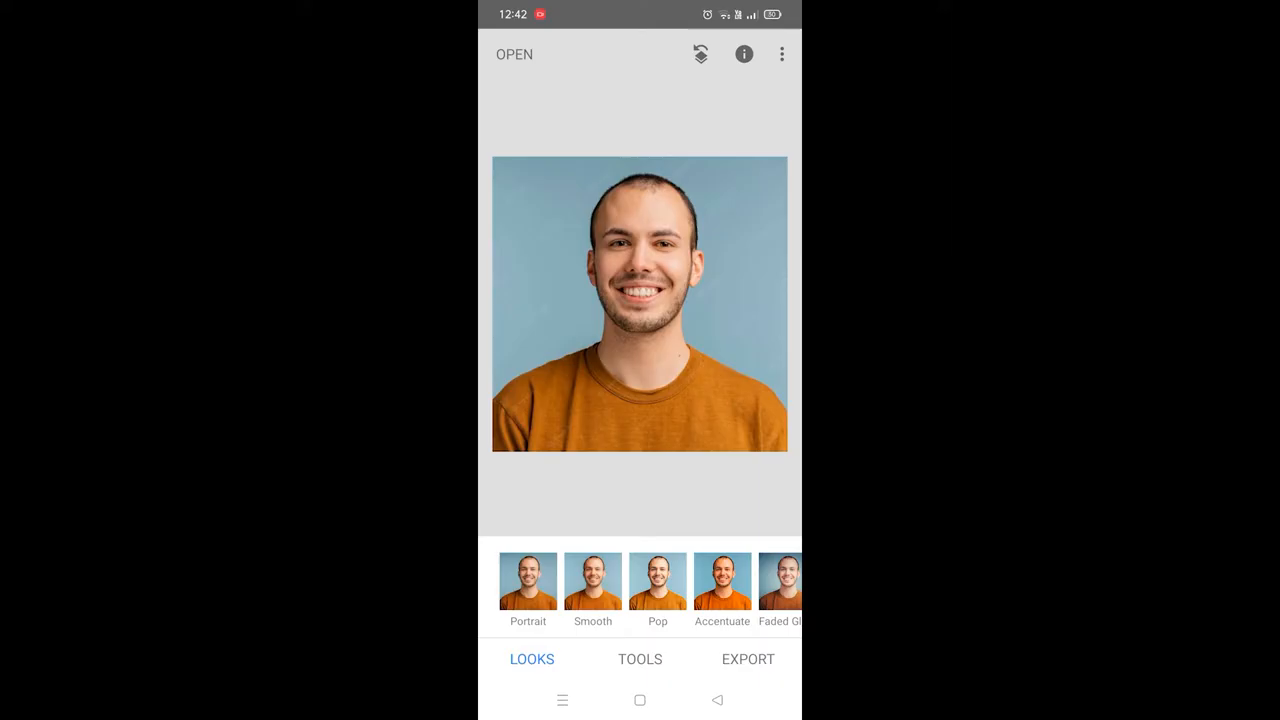
- Show the TOOLS list and pick Head Pose
left_click(639, 658)
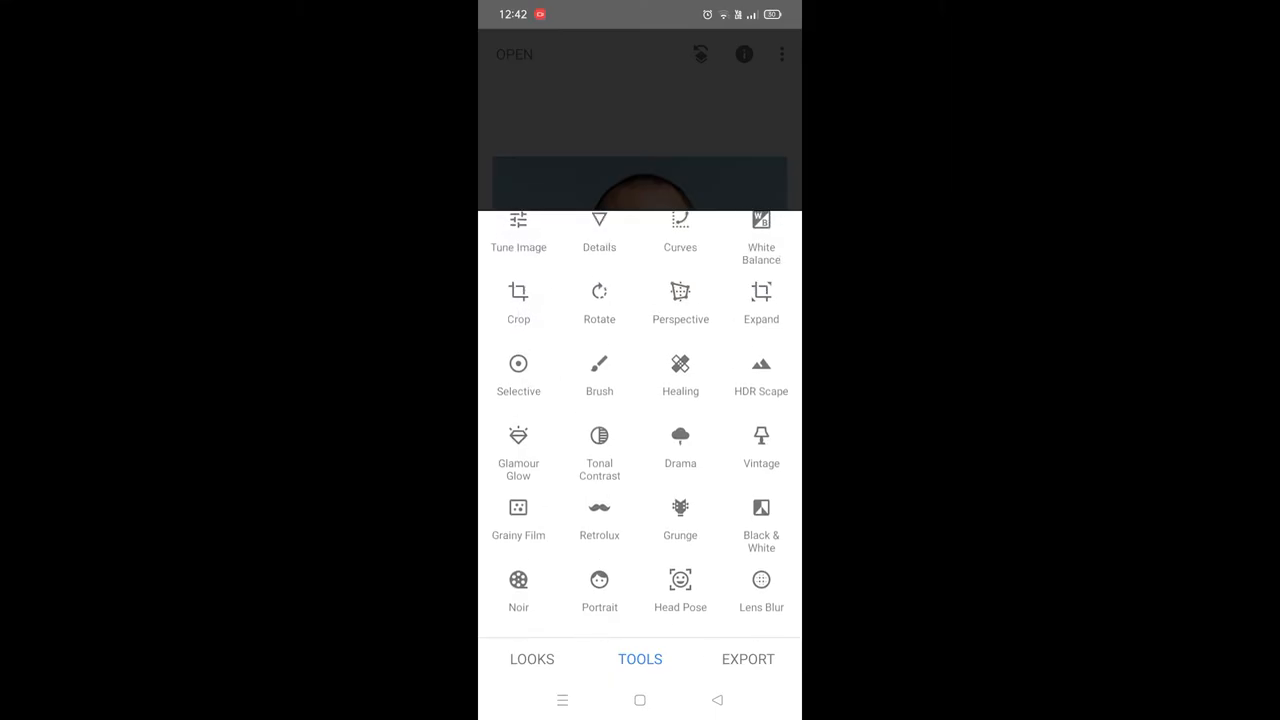
left_click(680, 588)
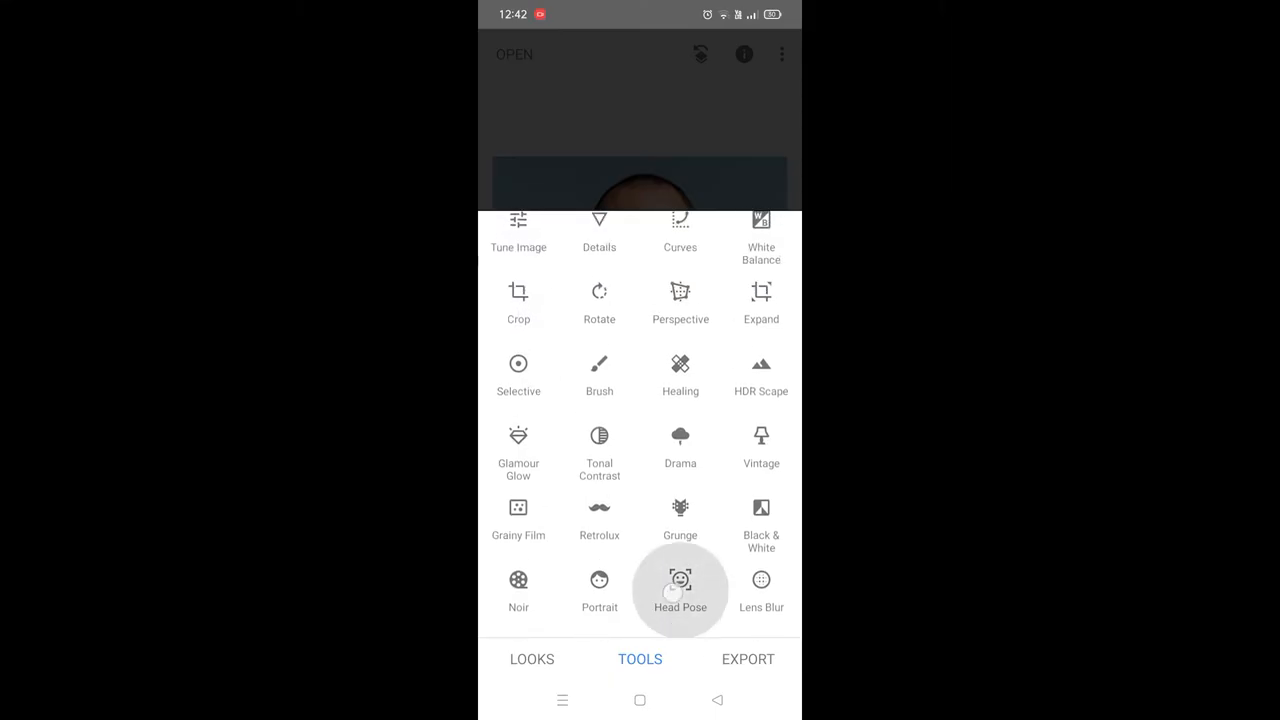
- Open Head Pose and show its Pupil Size, Smile and Focal Length adjustments
left_click(680, 590)
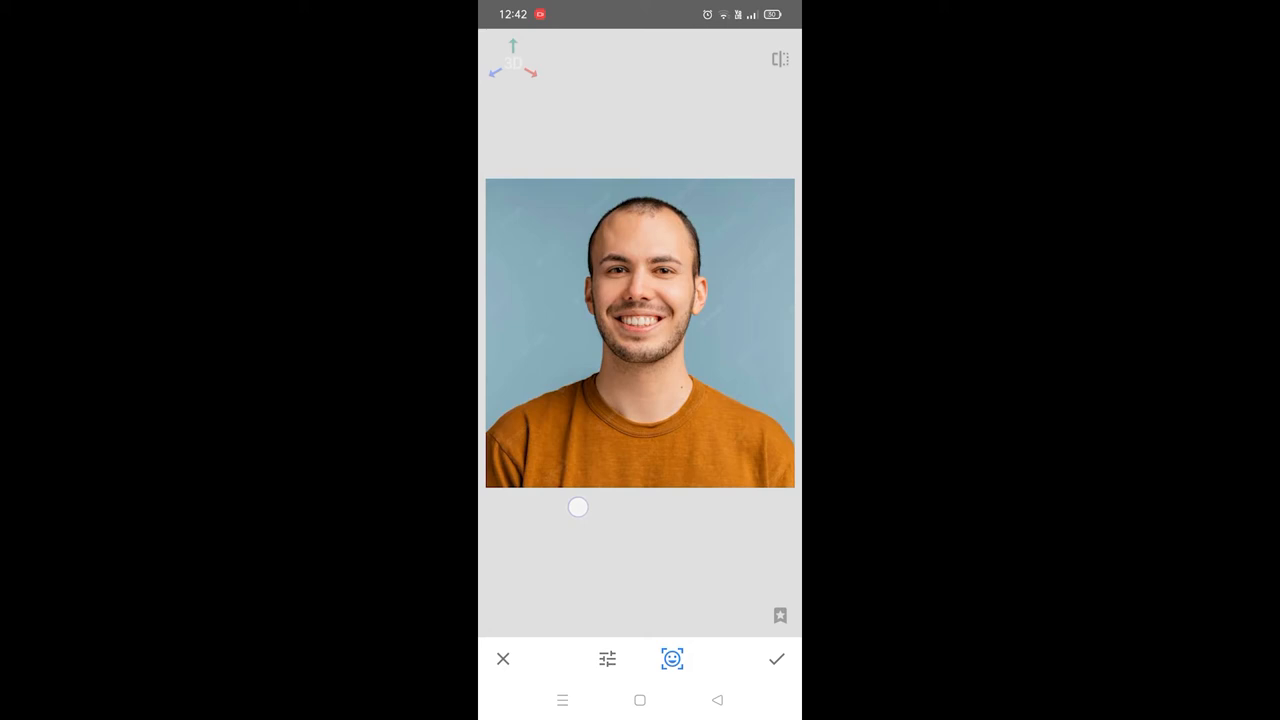
left_click_drag(577, 507, 690, 410)
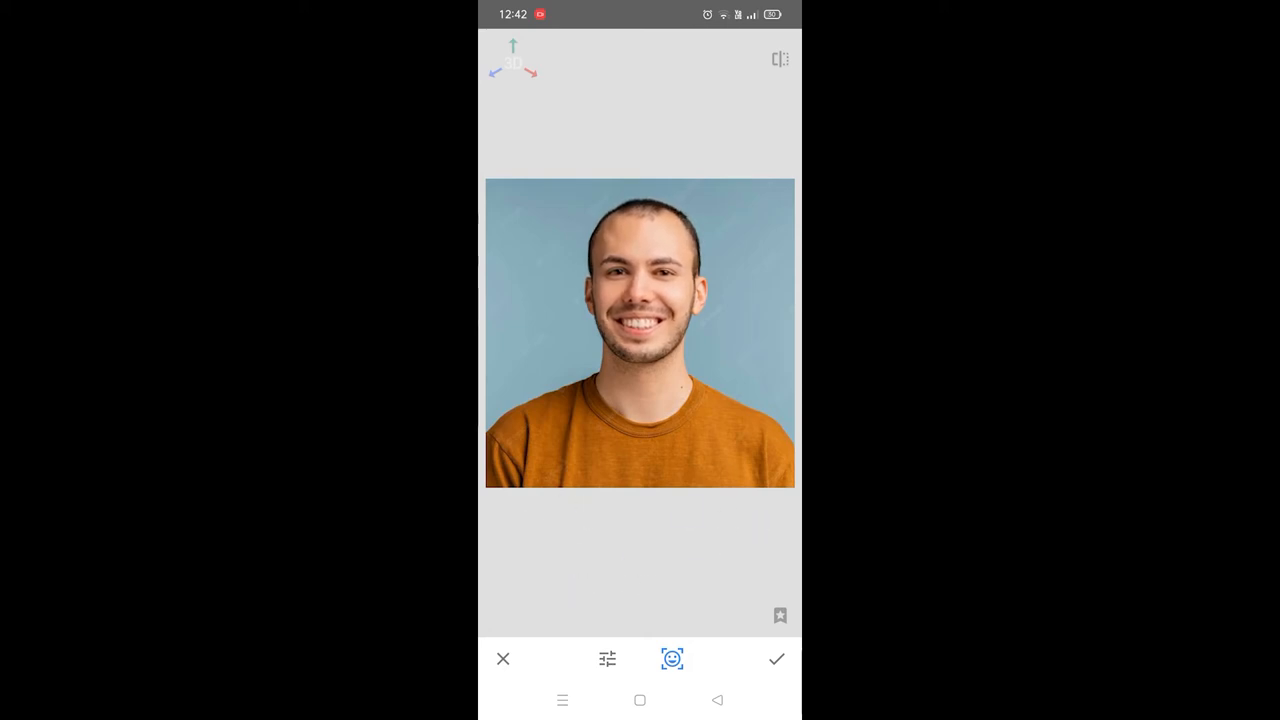
left_click(607, 658)
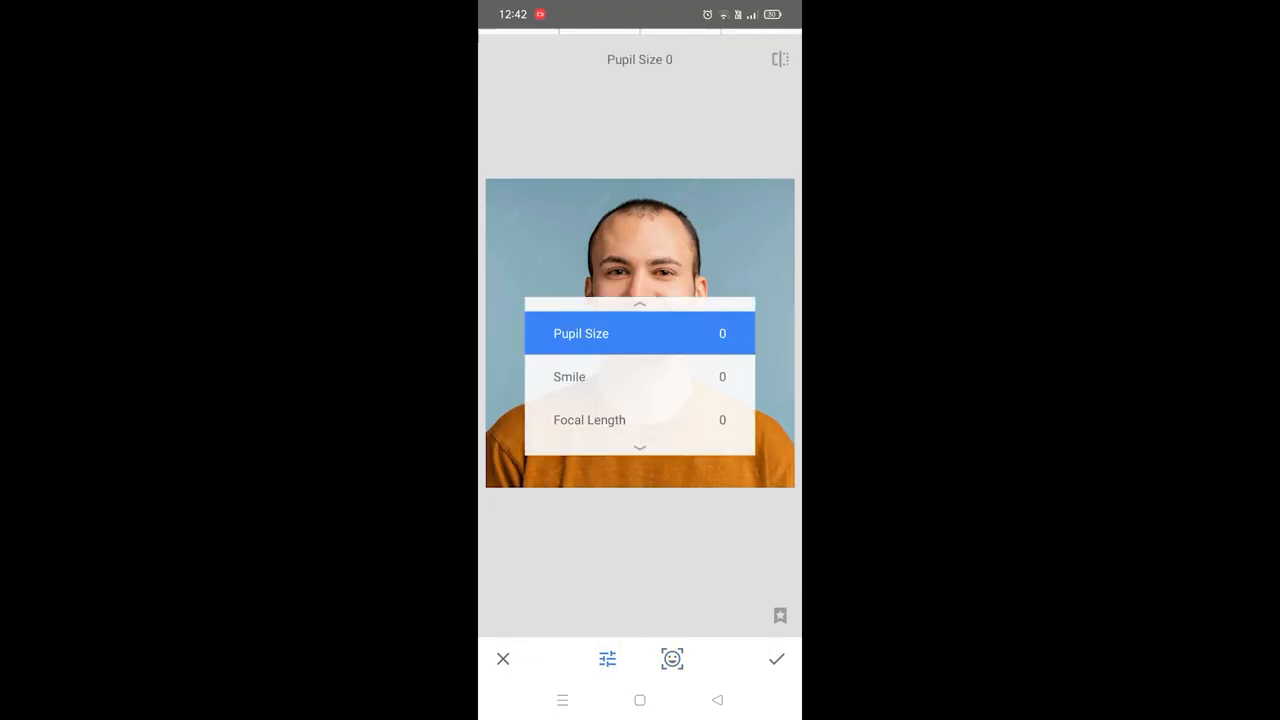
- Select Focal Length as the active Head Pose adjustment
left_click(589, 419)
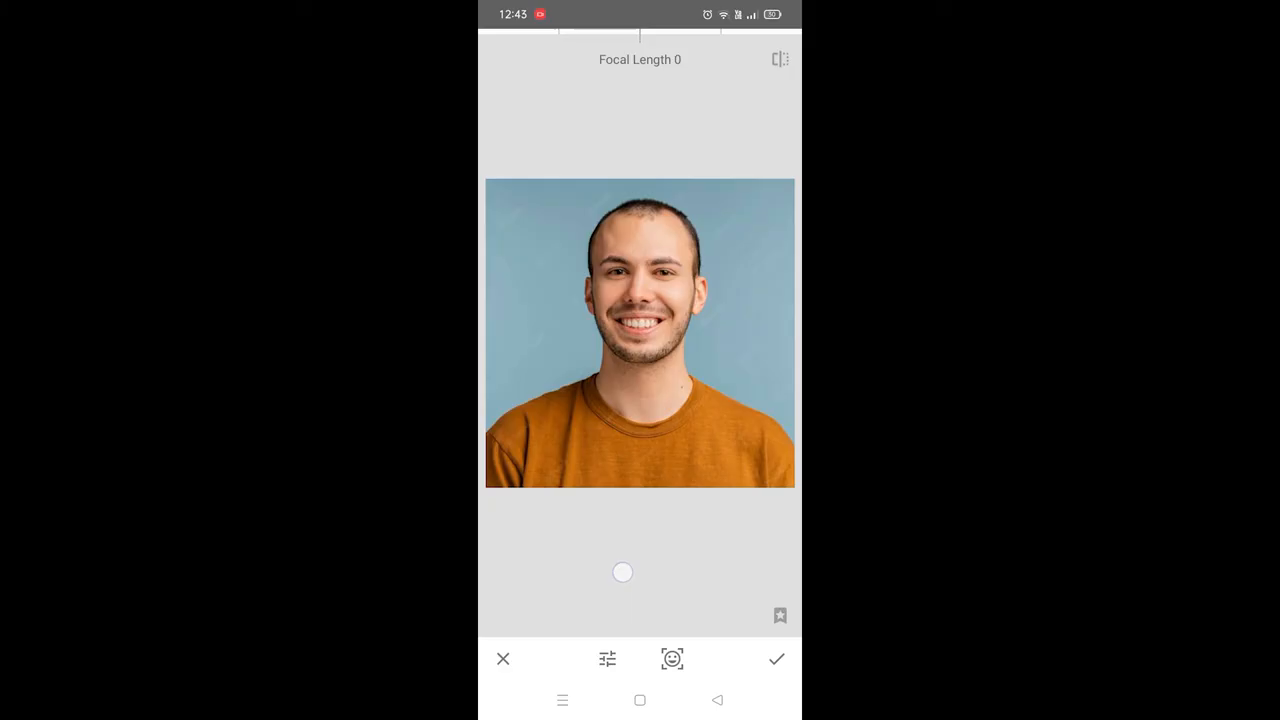
- Sweep Focal Length up to +100, then down to -100
left_click_drag(622, 572, 768, 568)
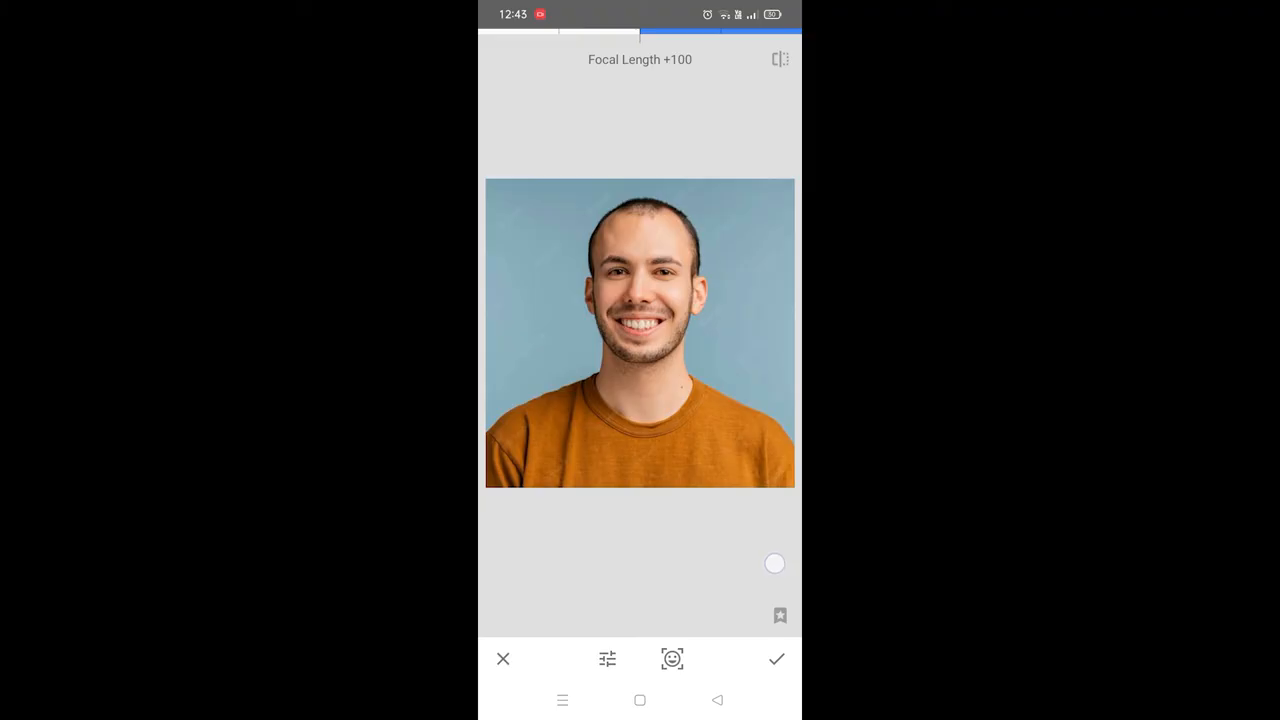
left_click_drag(774, 563, 719, 569)
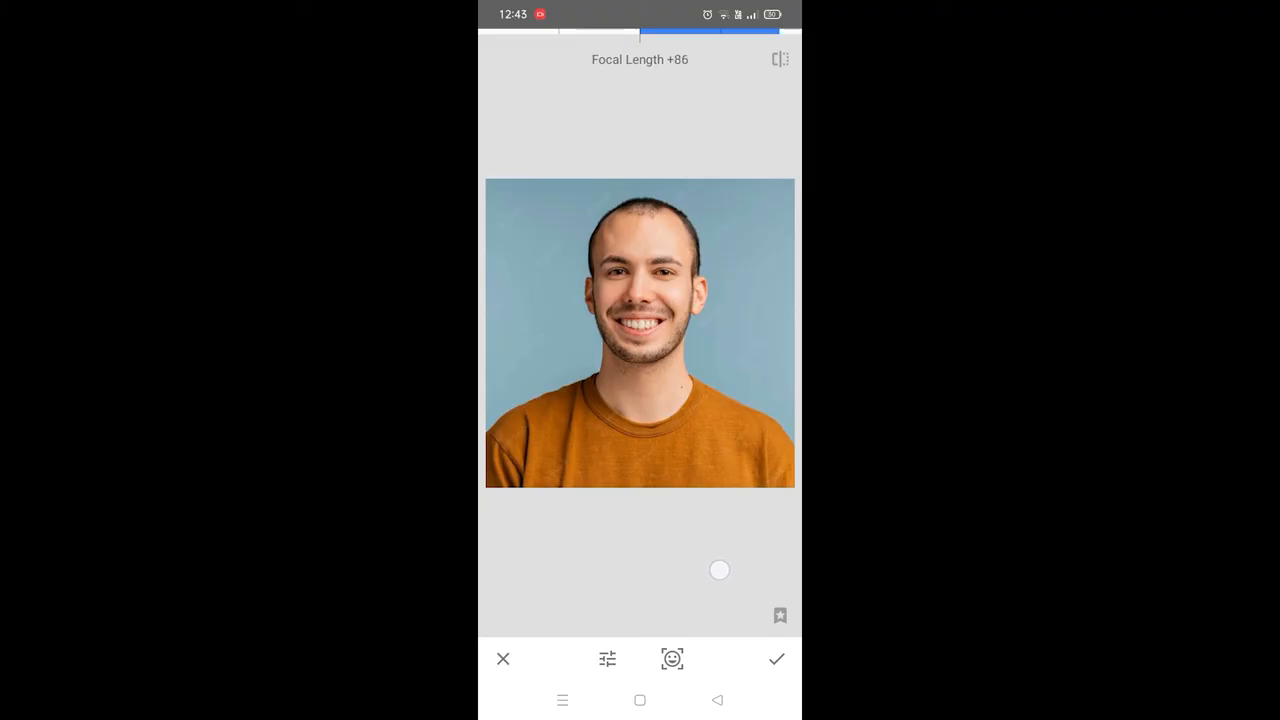
left_click_drag(719, 570, 525, 578)
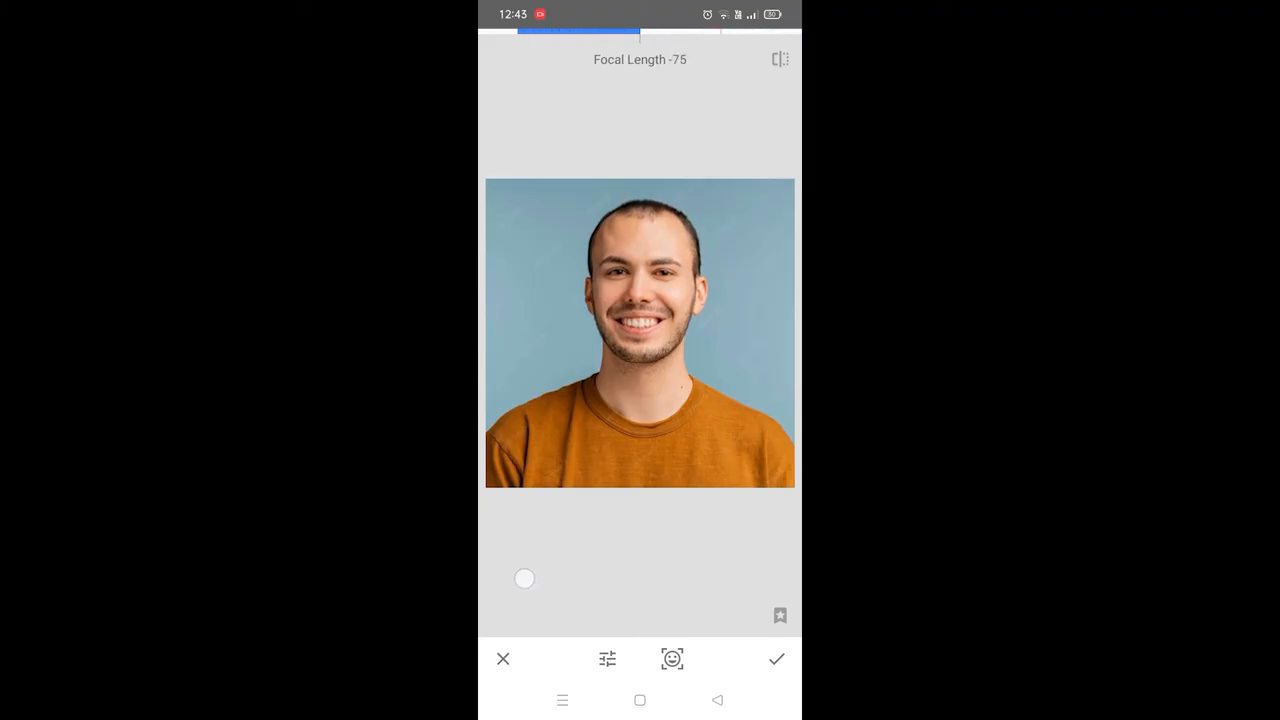
left_click_drag(525, 578, 483, 593)
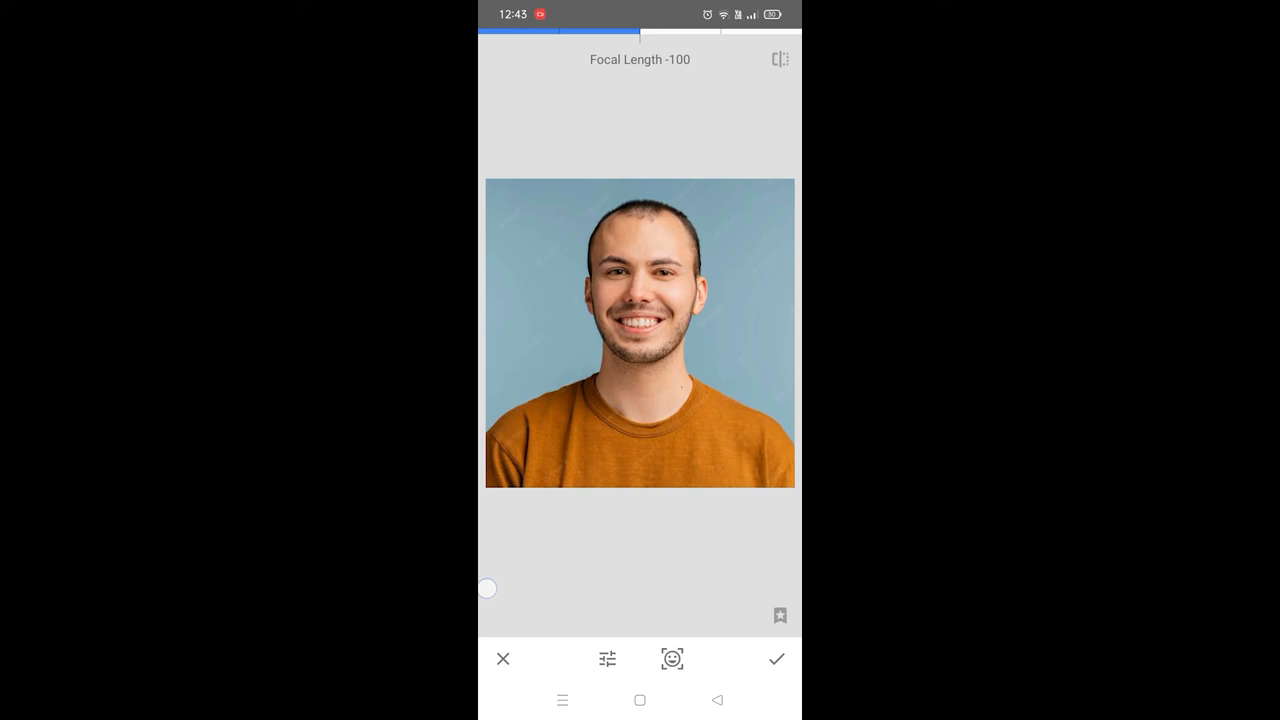
- Fine-tune Focal Length from -100 up to +37 to slim the face
left_click_drag(487, 588, 634, 581)
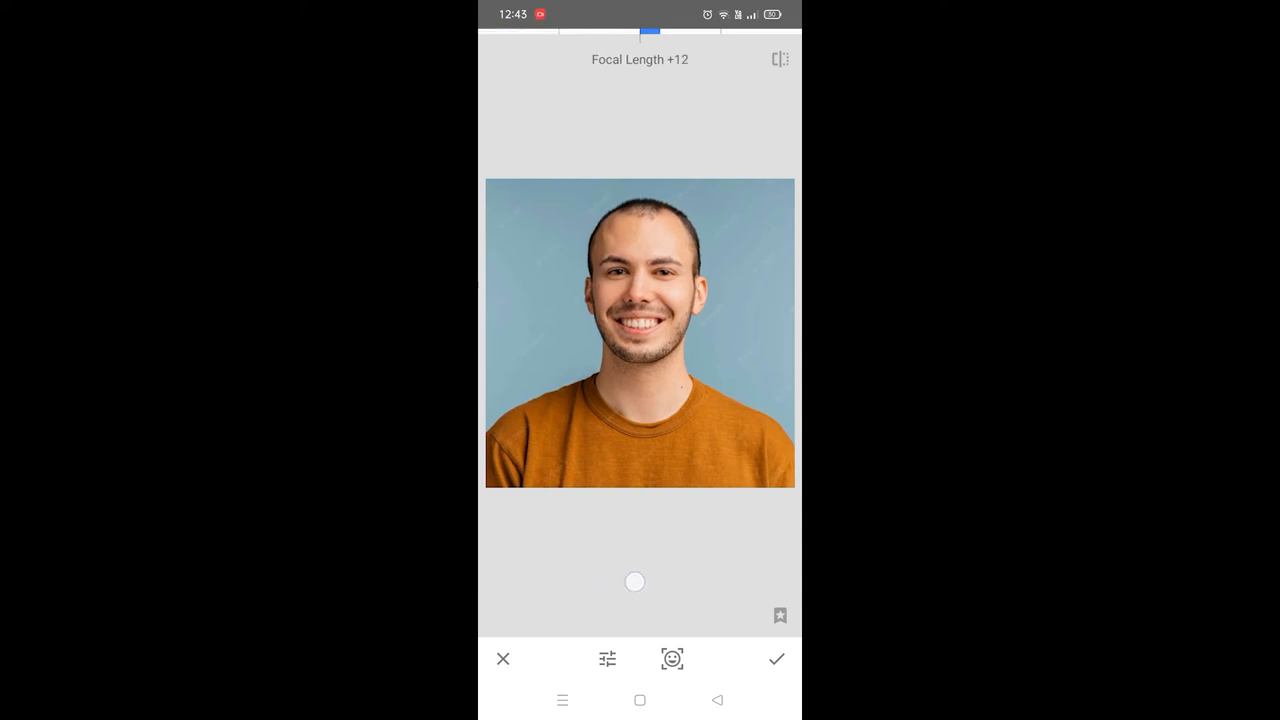
left_click_drag(634, 582, 634, 595)
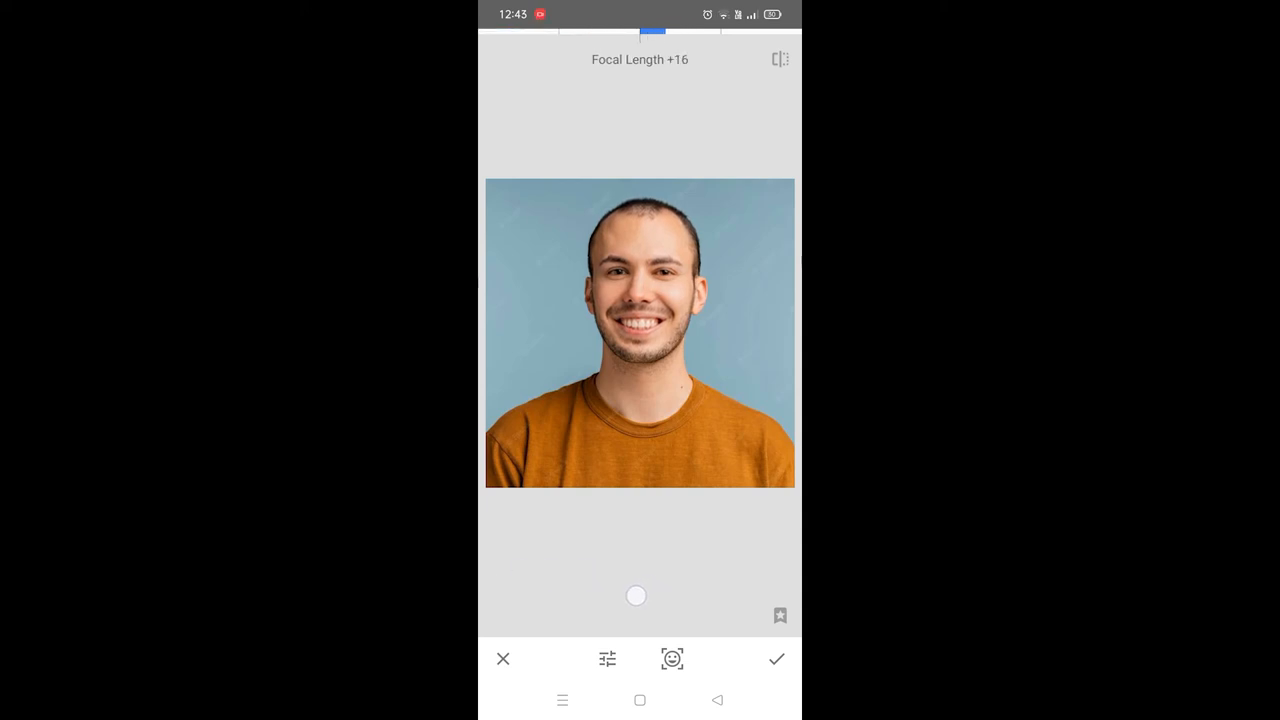
left_click_drag(635, 596, 664, 604)
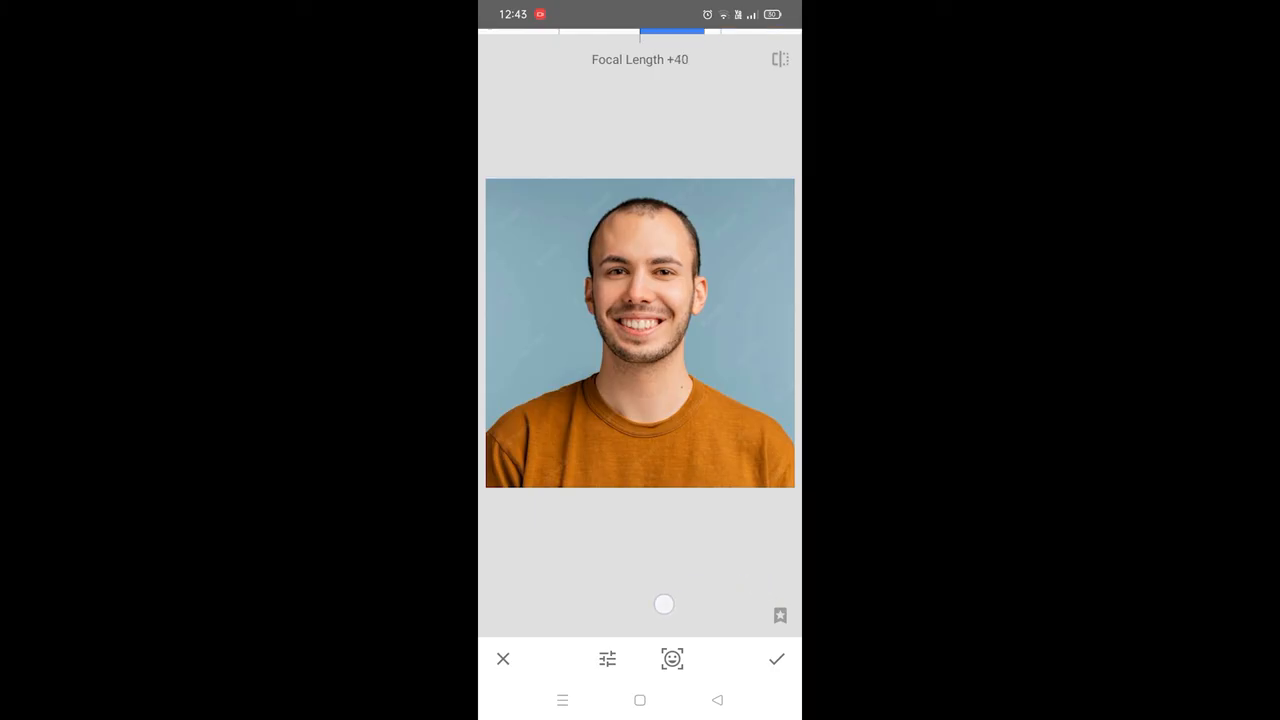
left_click_drag(664, 604, 656, 610)
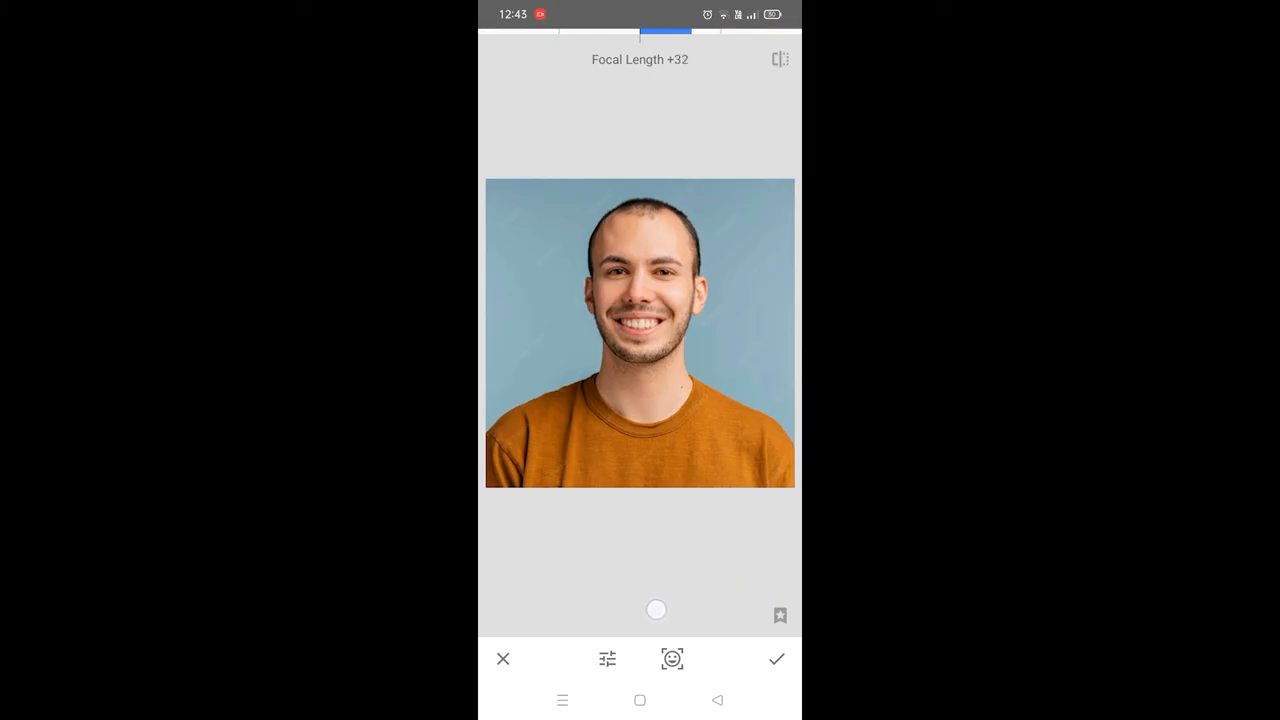
left_click_drag(656, 609, 700, 609)
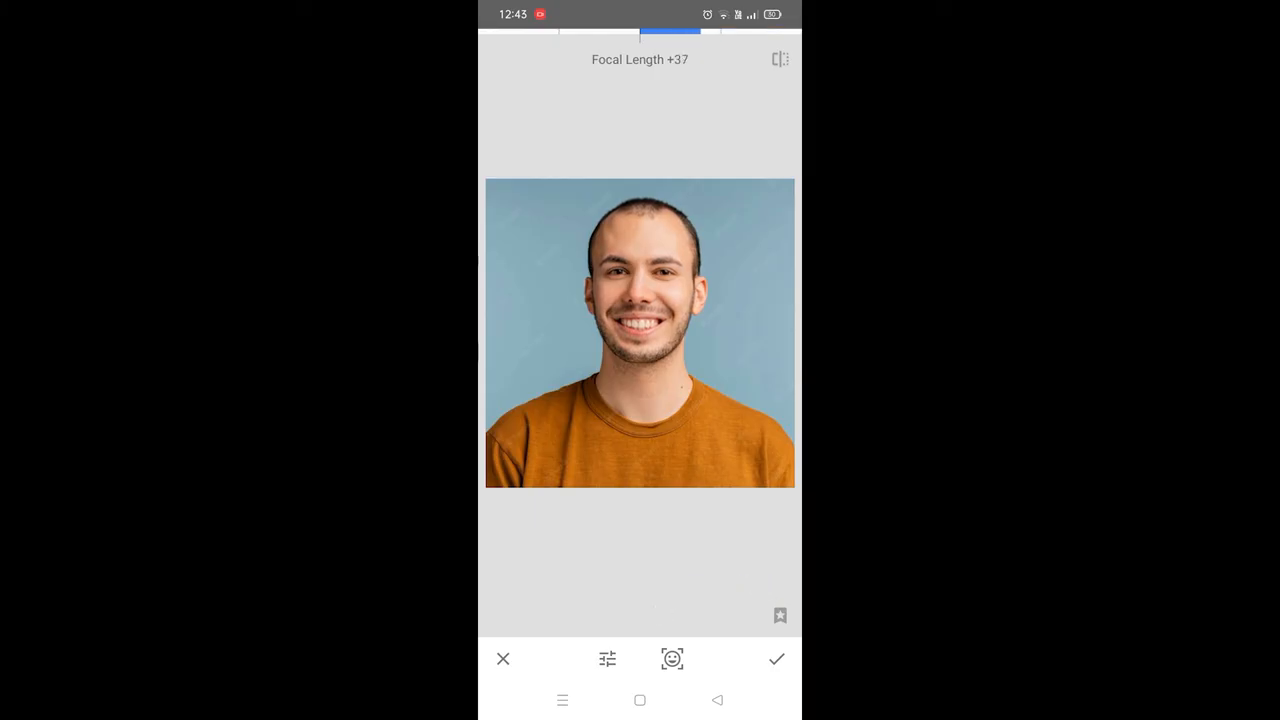